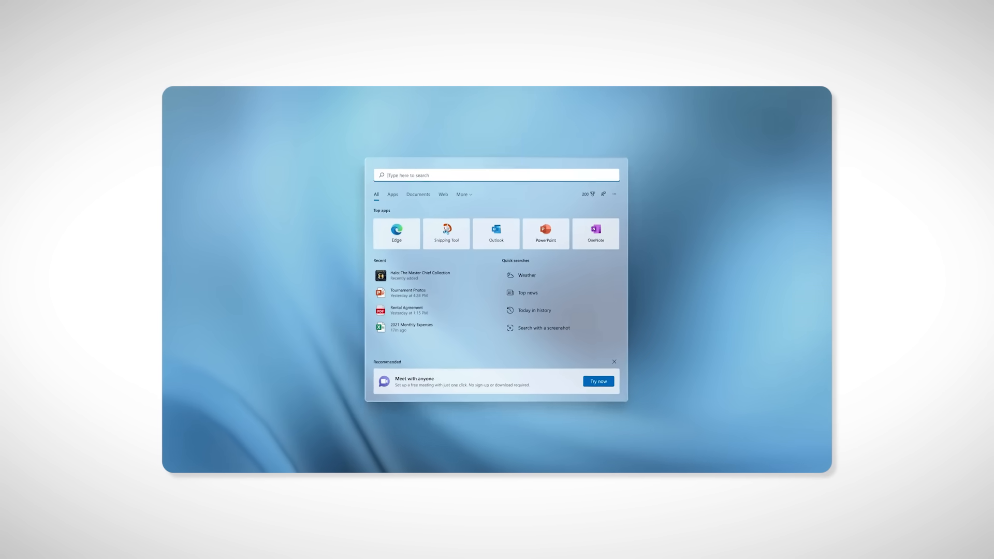
Open Settings and move the dock, first to the right edge, then another position
text(settings)
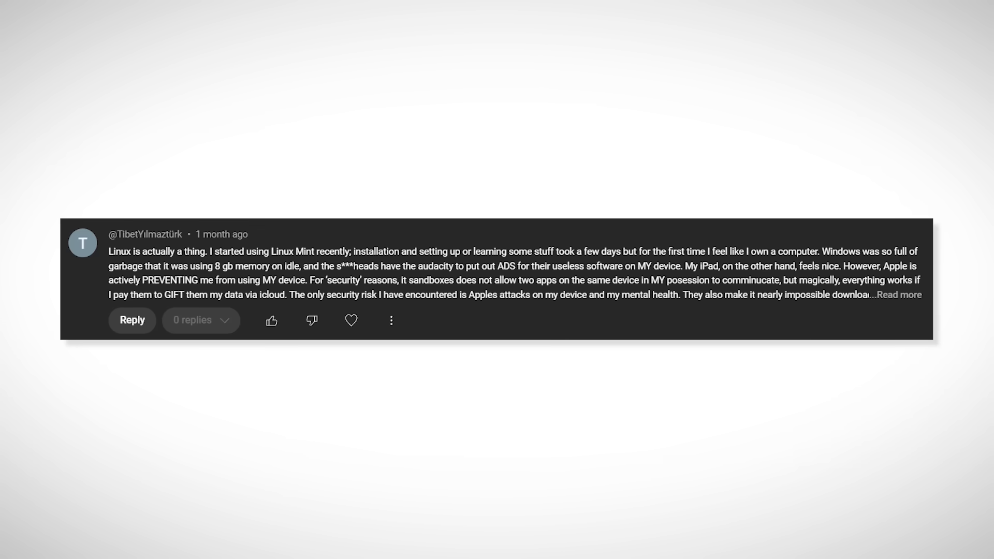
scroll(down, 3)
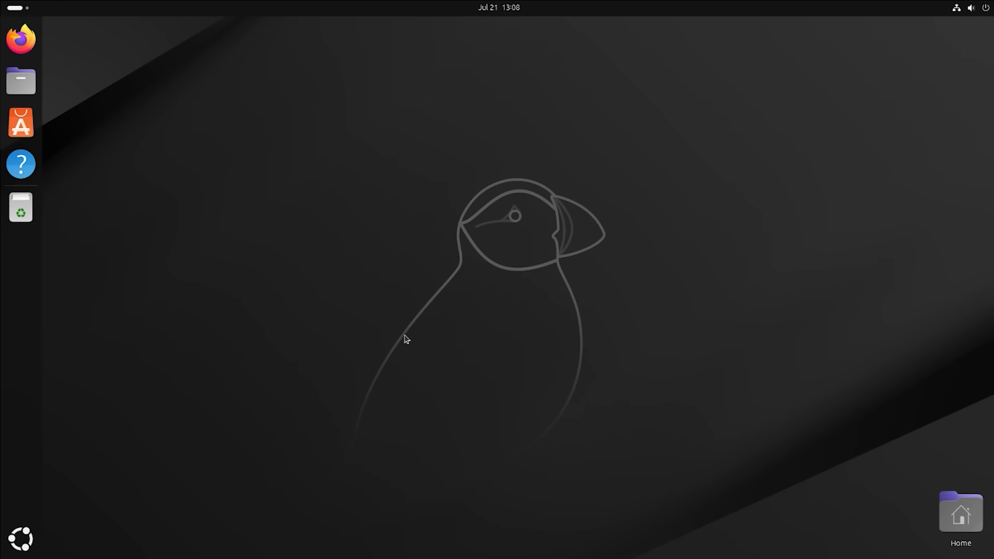
mouse_move(523, 311)
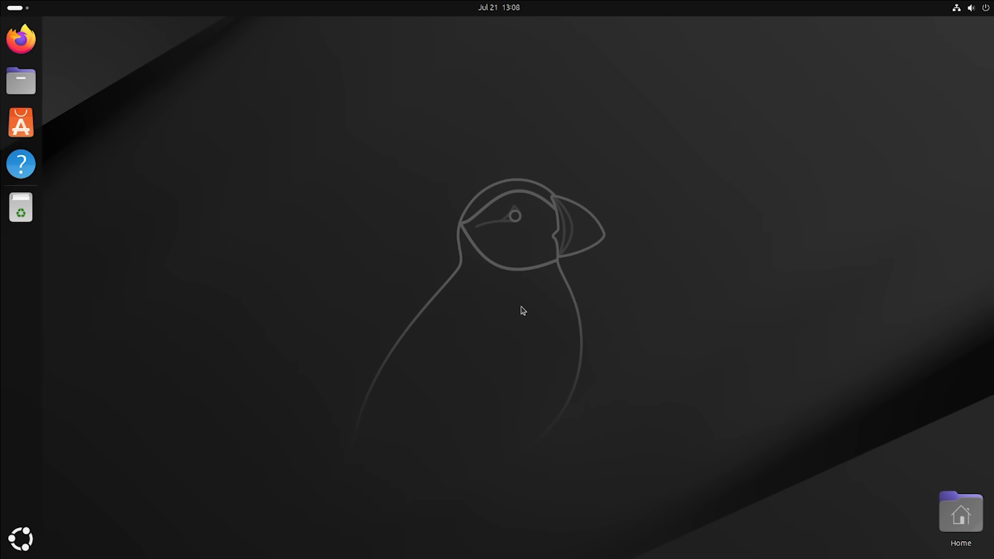
mouse_move(511, 179)
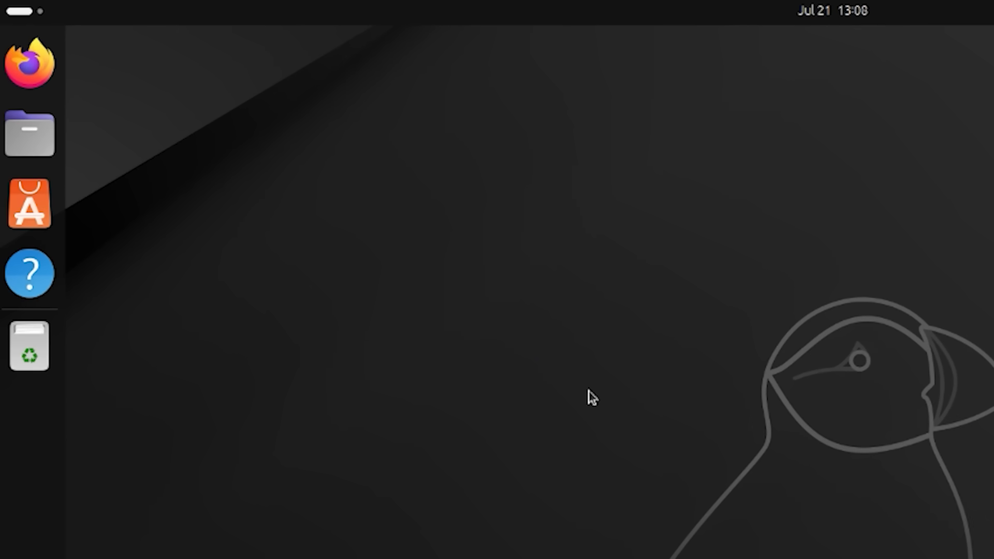
click(684, 283)
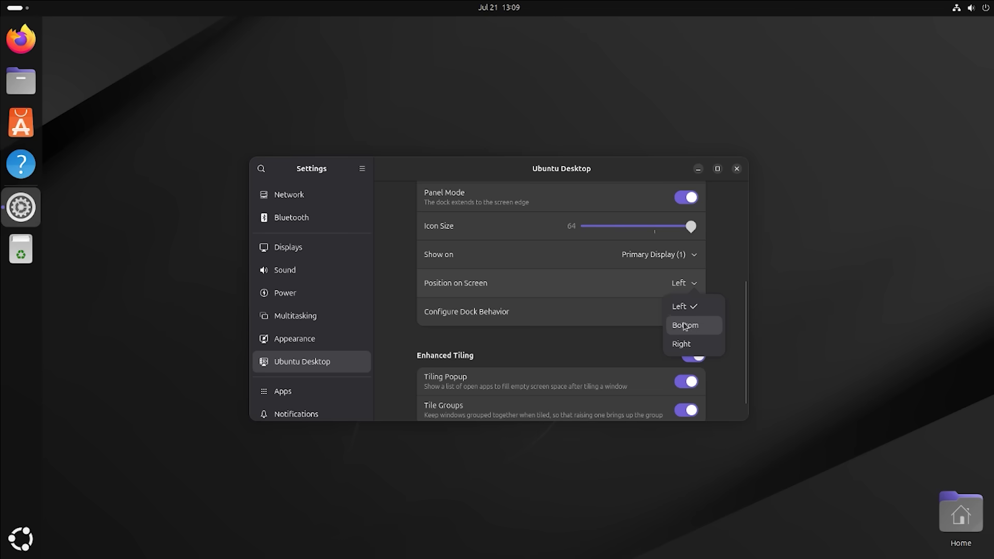
click(681, 344)
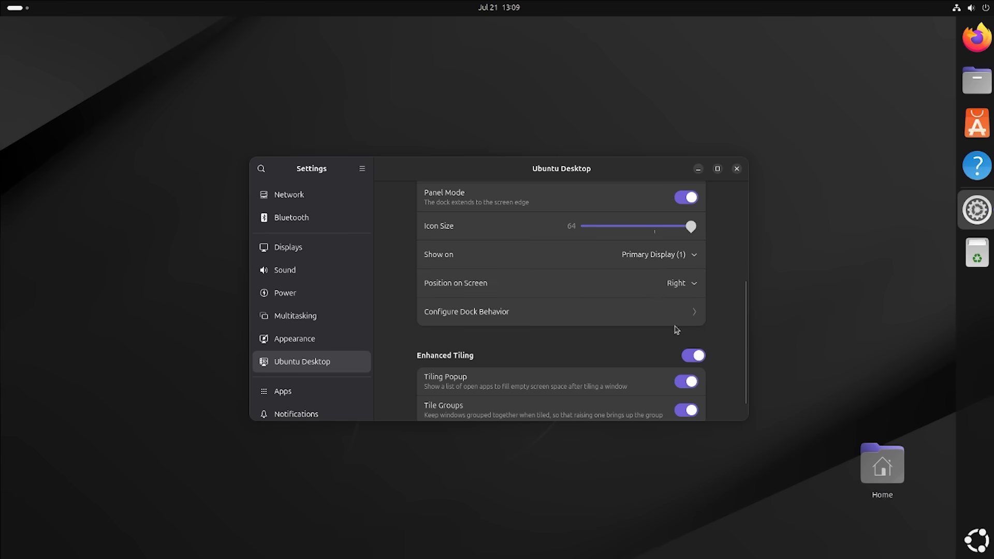
click(681, 282)
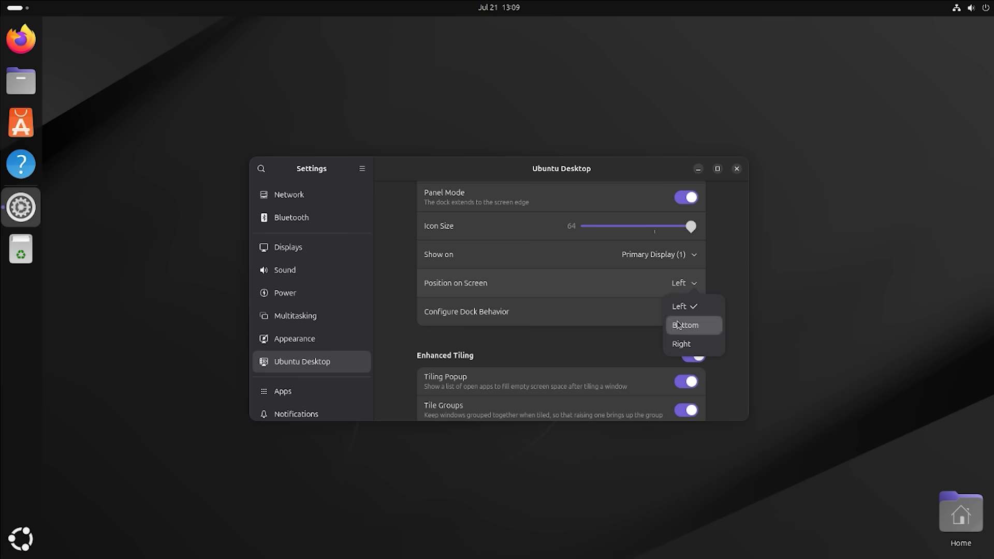
click(681, 344)
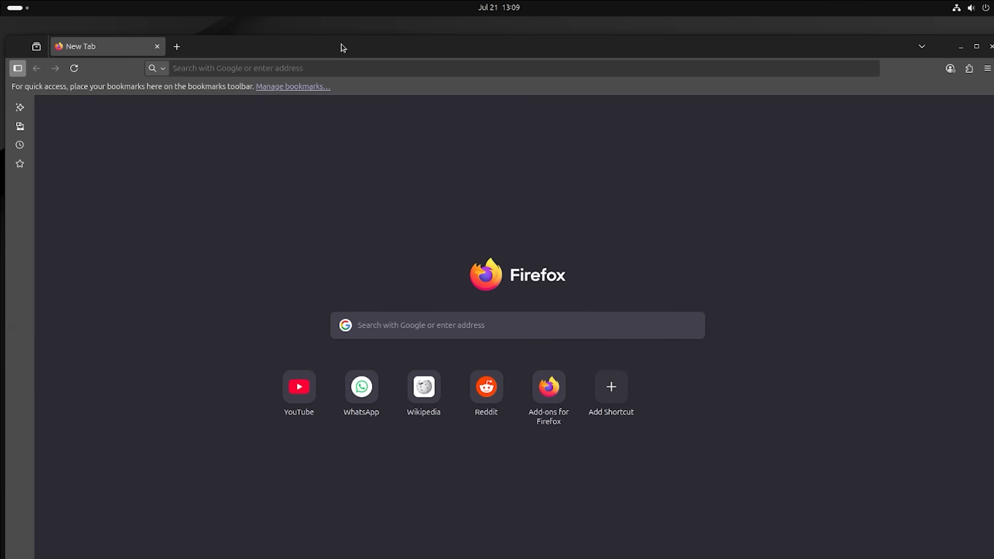
Show the browser's context menu, the calendar and notifications, and quick settings
right_click(560, 178)
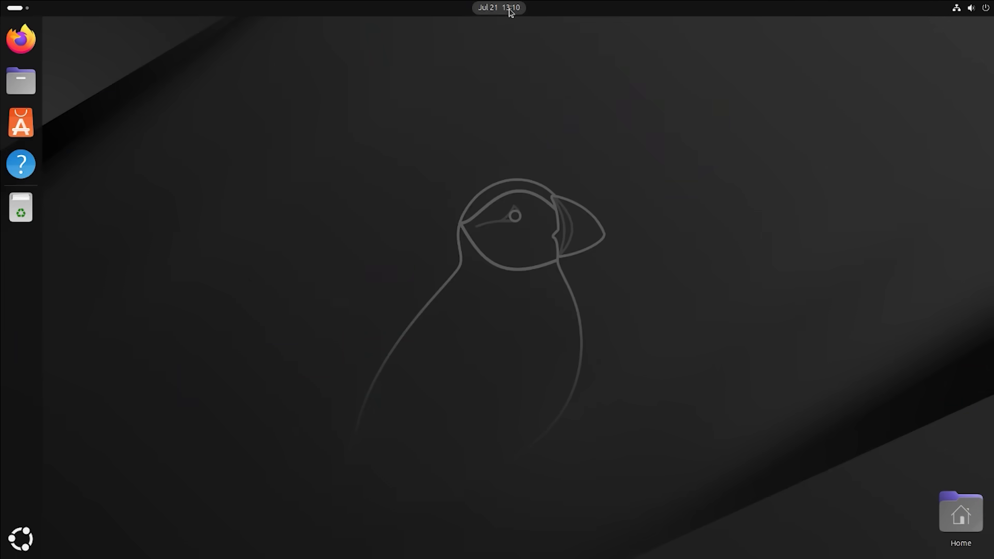
click(498, 8)
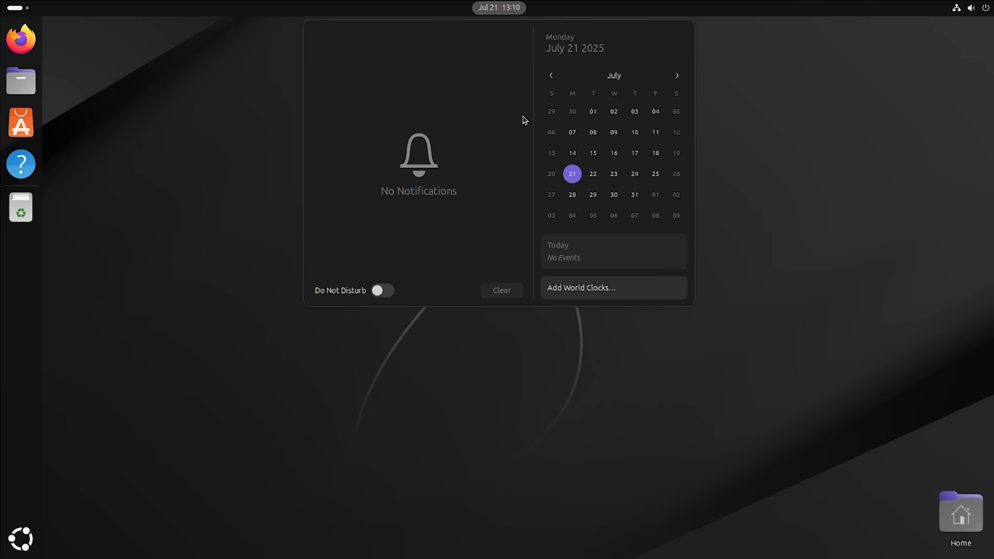
click(963, 8)
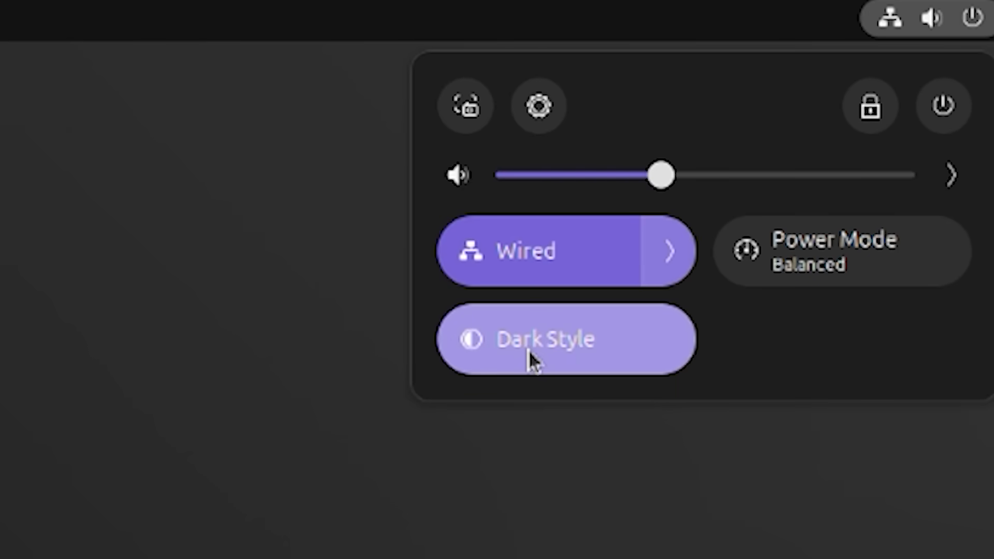
Capture a selected desktop area as a screenshot, then show the Activities overview
click(564, 338)
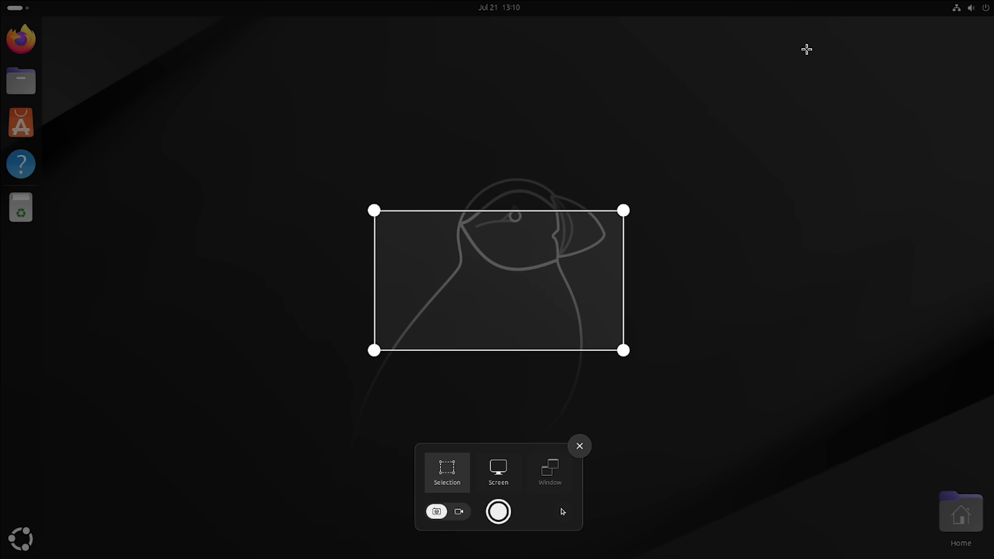
drag(623, 210, 670, 89)
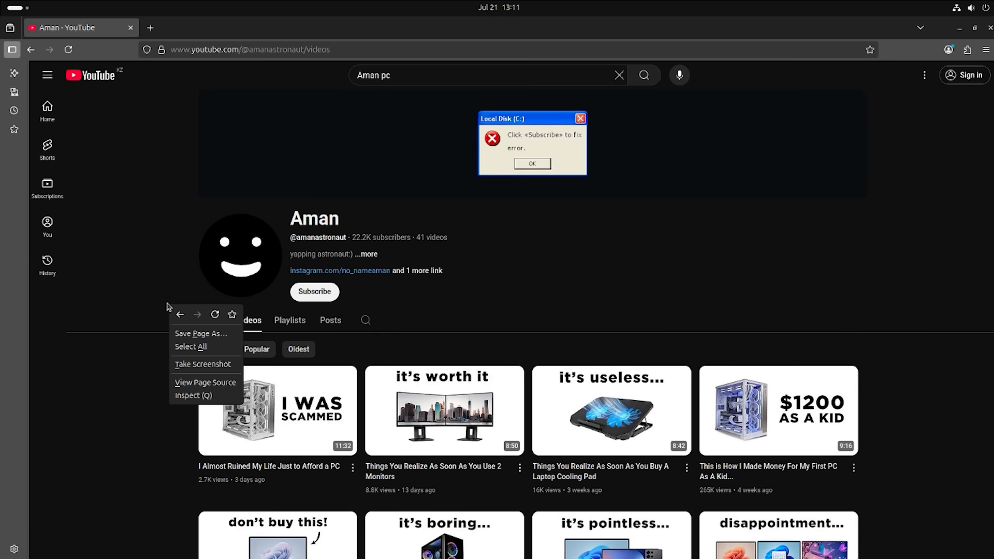
click(203, 363)
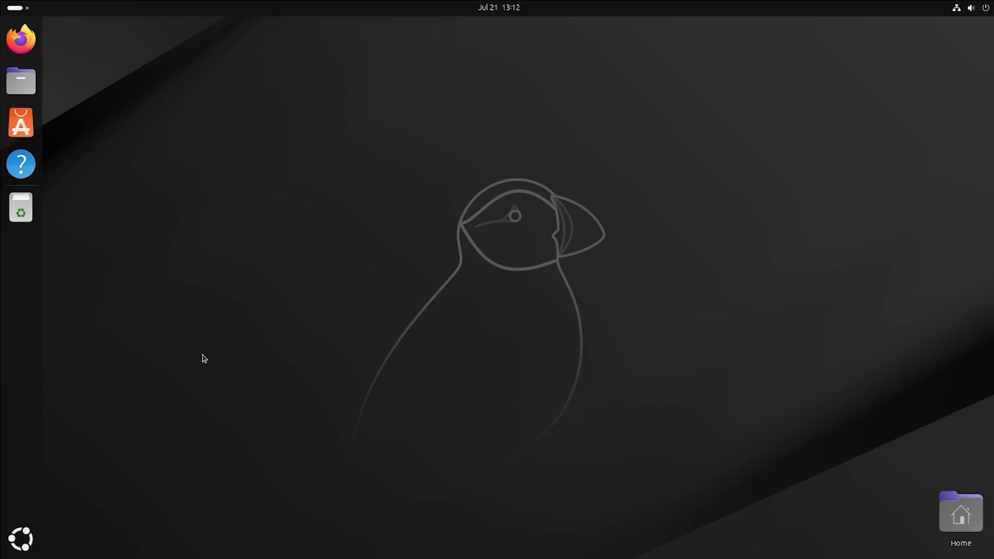
click(20, 538)
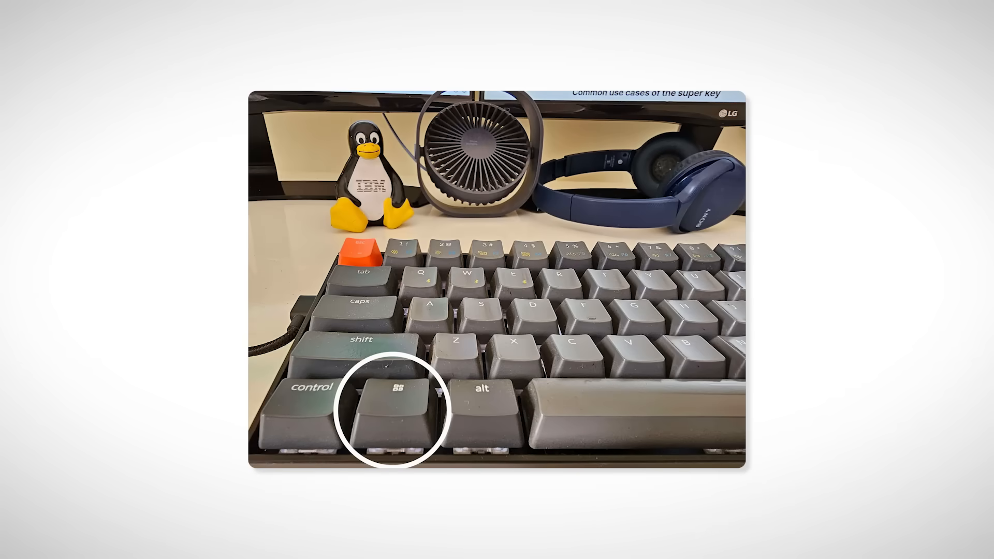
key(super)
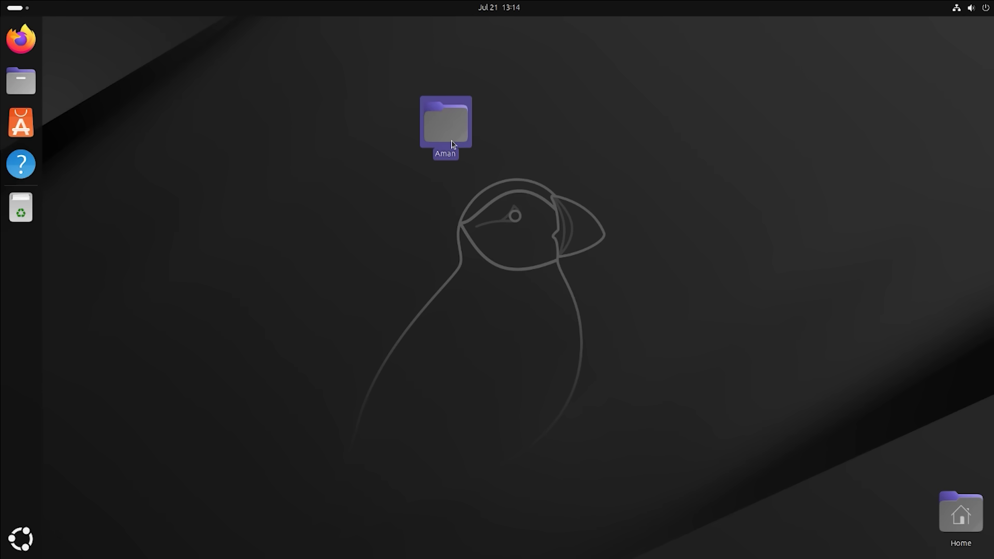
Start a new folder 'Yes' inside Aman, then show the Aman desktop icon's actions
right_click(545, 286)
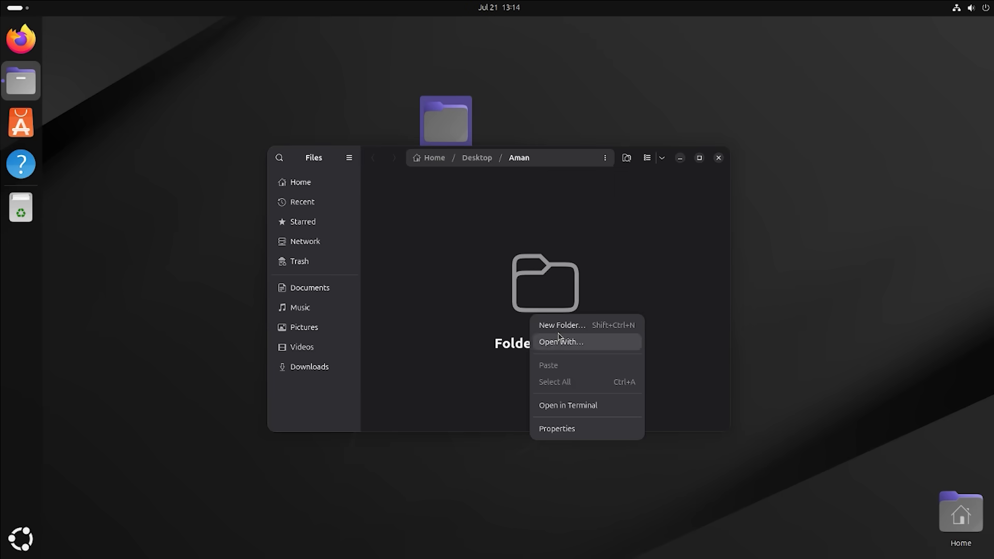
click(562, 326)
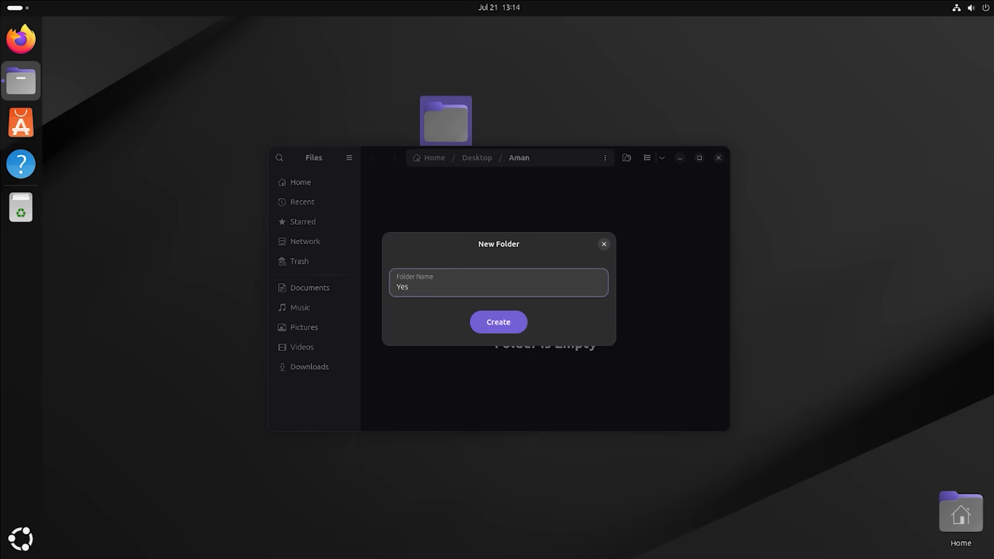
right_click(444, 121)
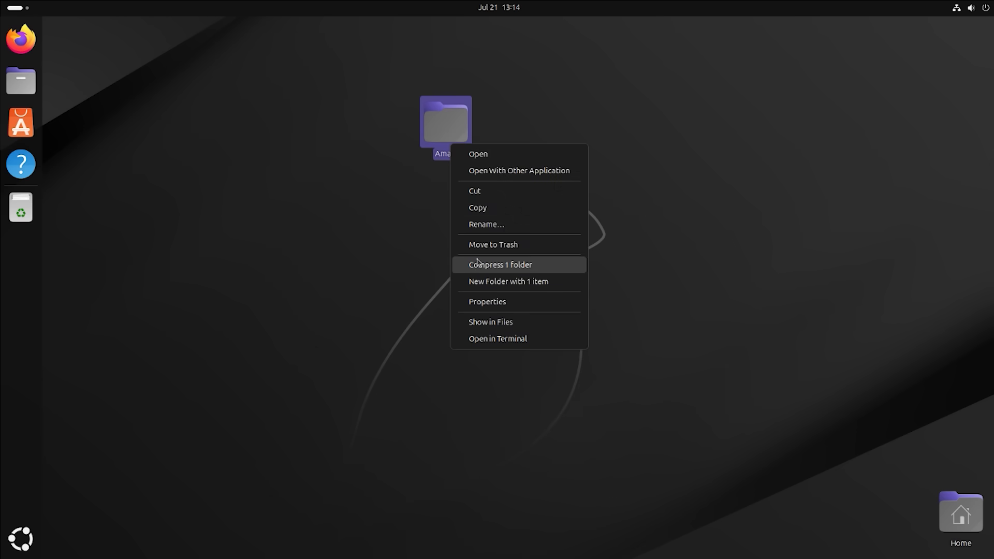